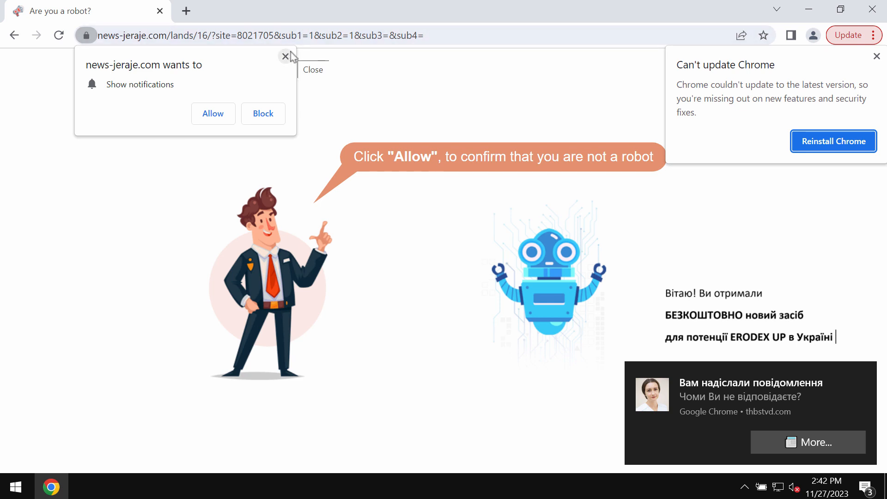
mouse_move(262, 64)
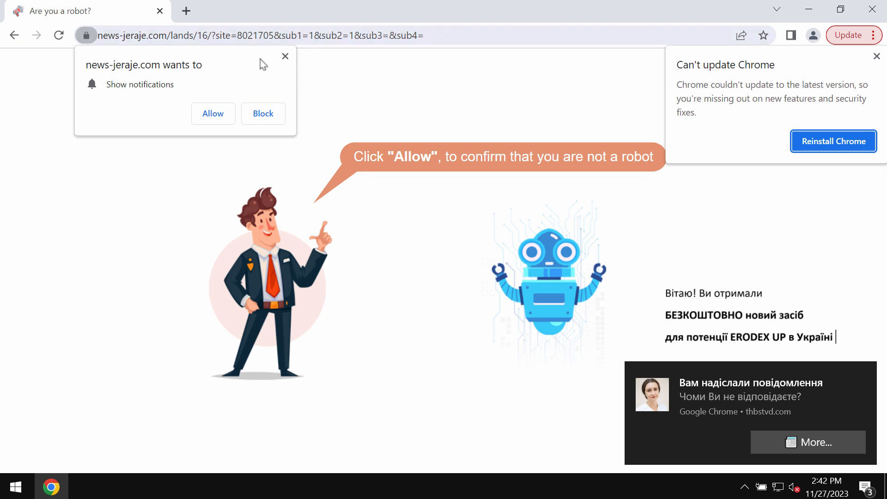
Allow notifications from news-jeraje.com, close its robot-check tab and dismiss the spam desktop notification.
click(213, 114)
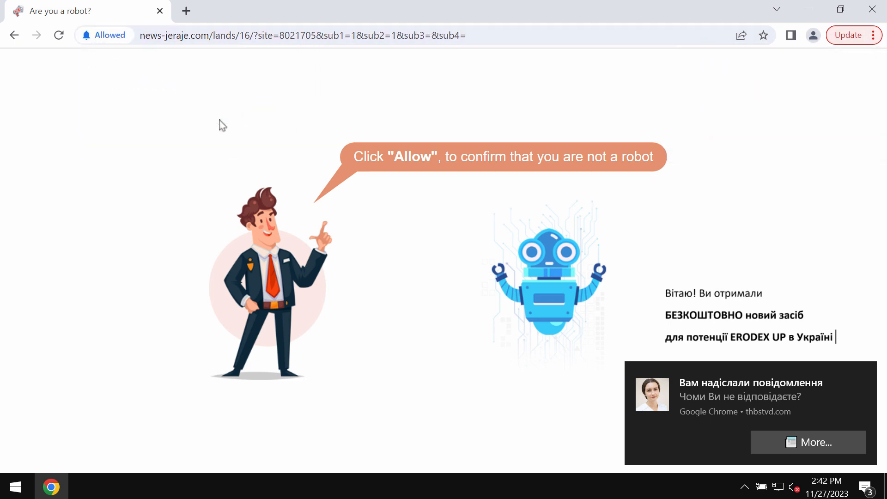
click(58, 35)
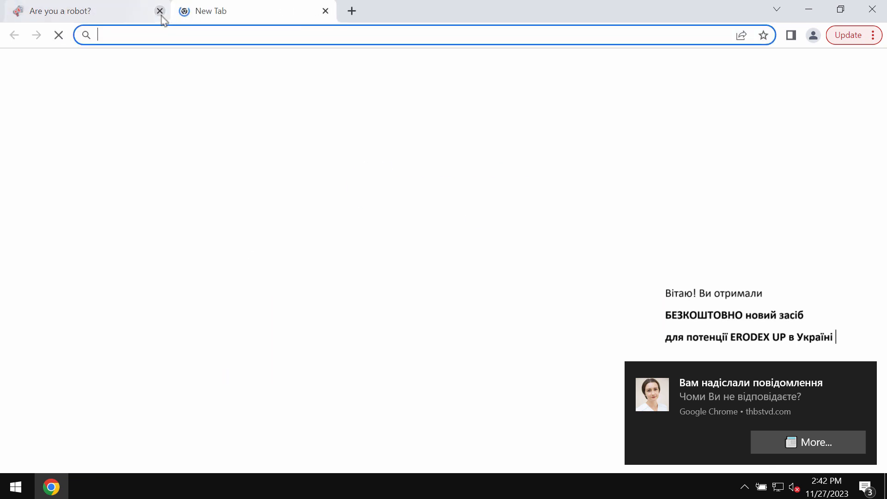
click(159, 11)
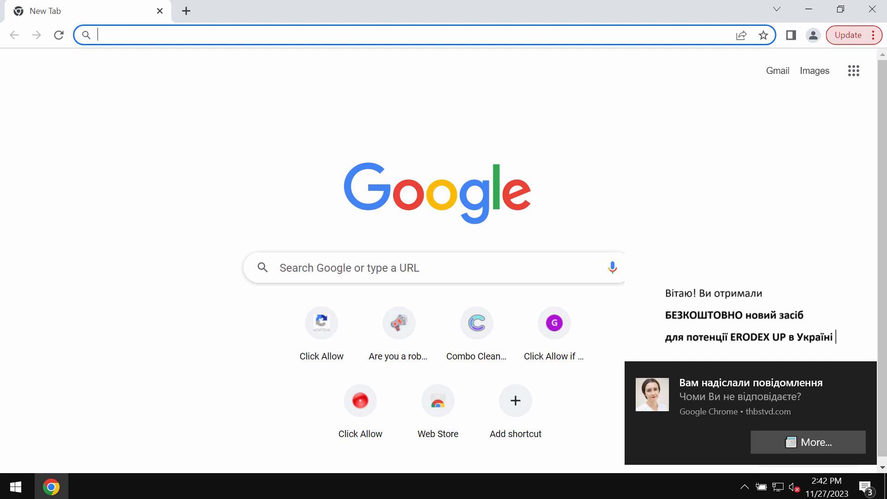
mouse_move(872, 35)
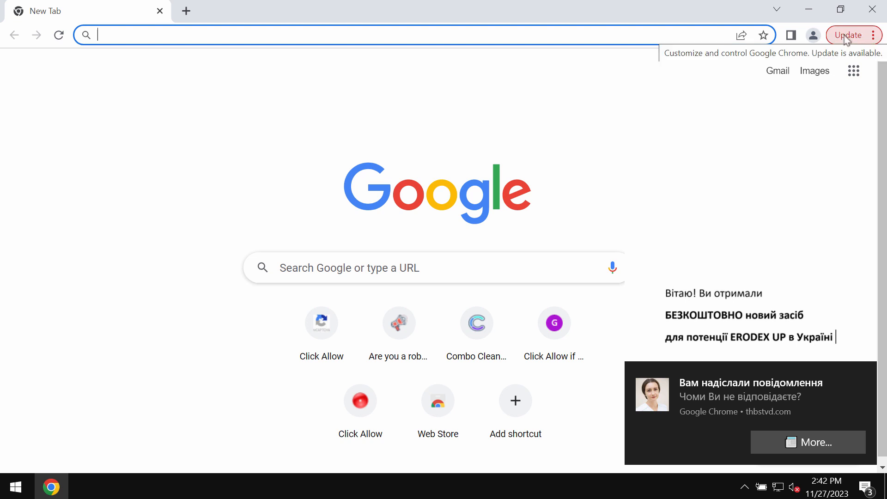
click(873, 35)
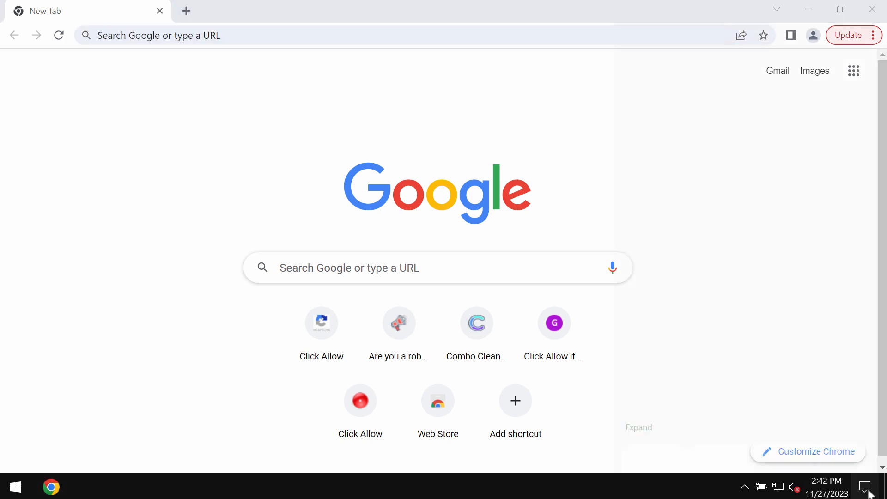
mouse_move(593, 136)
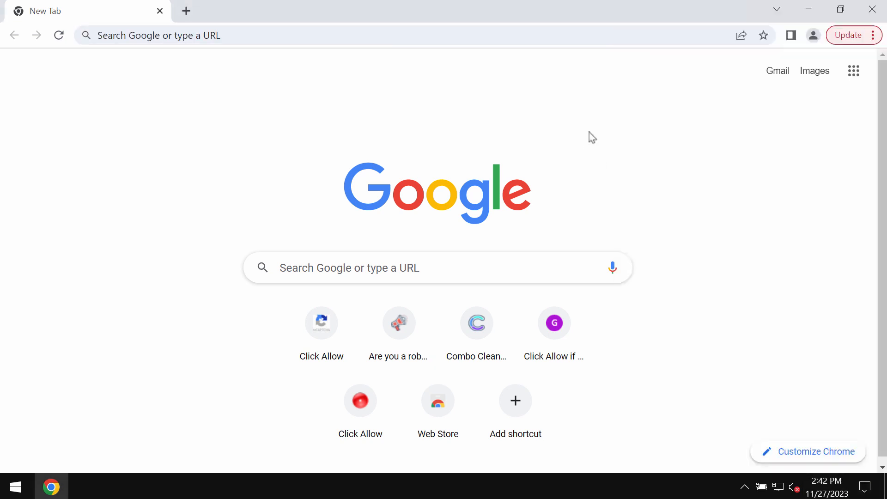
Go to Chrome's notification site settings via the main menu.
click(873, 35)
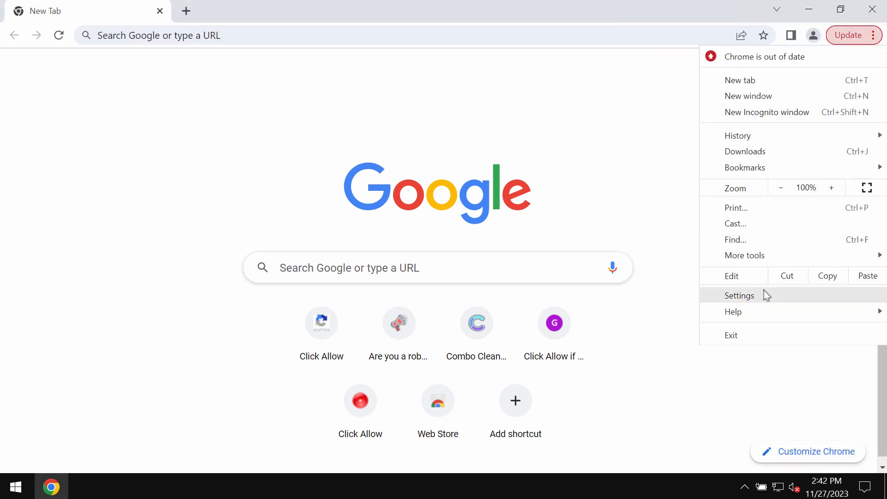
click(739, 295)
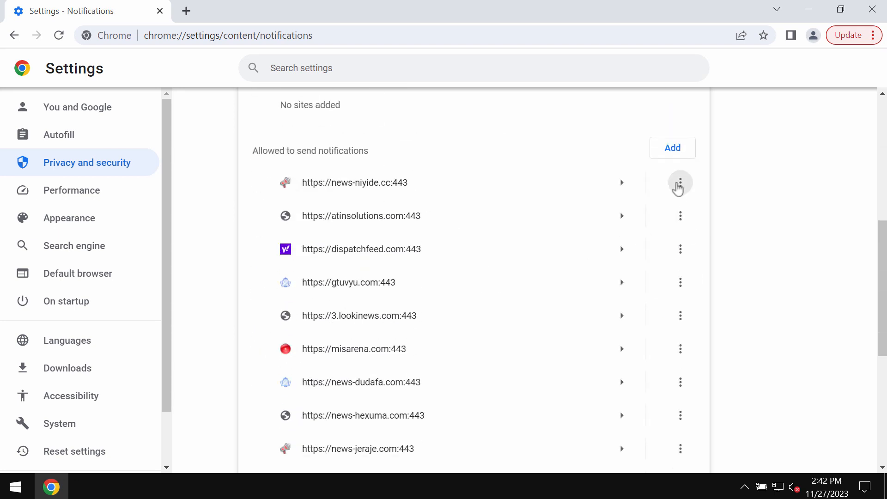
Remove news-niyide.cc and the next spam site from sites allowed to send notifications.
click(679, 182)
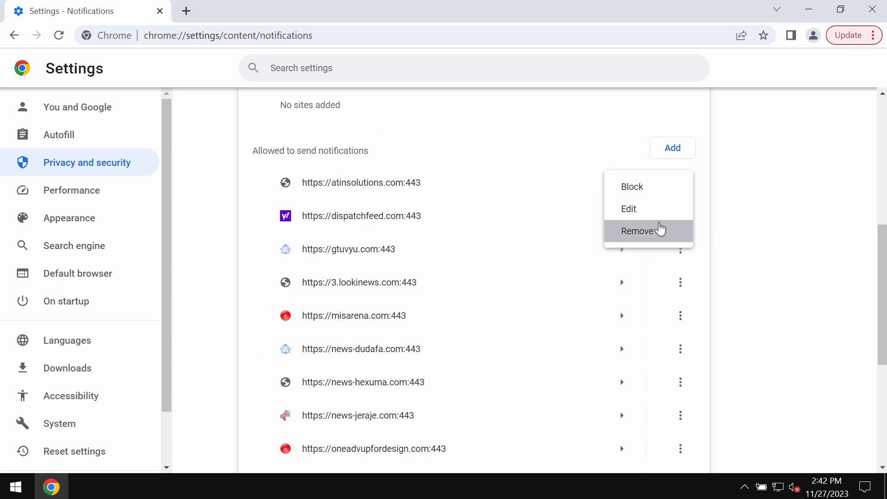
click(637, 231)
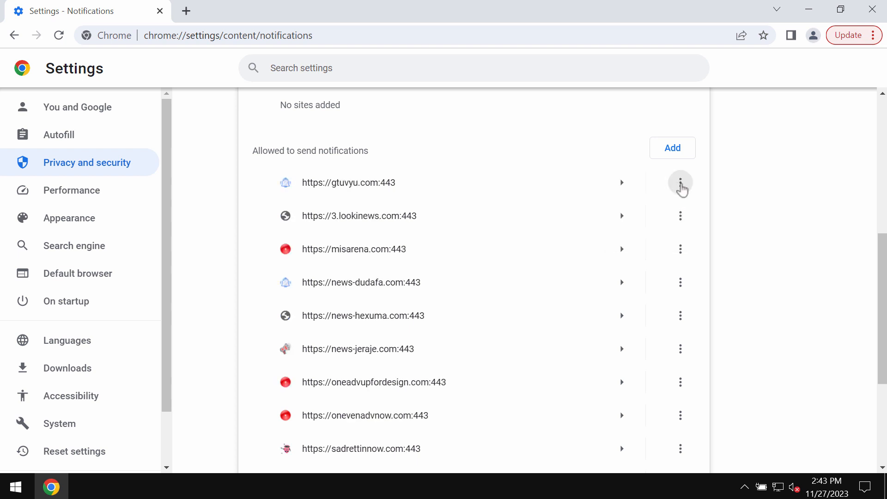
click(679, 182)
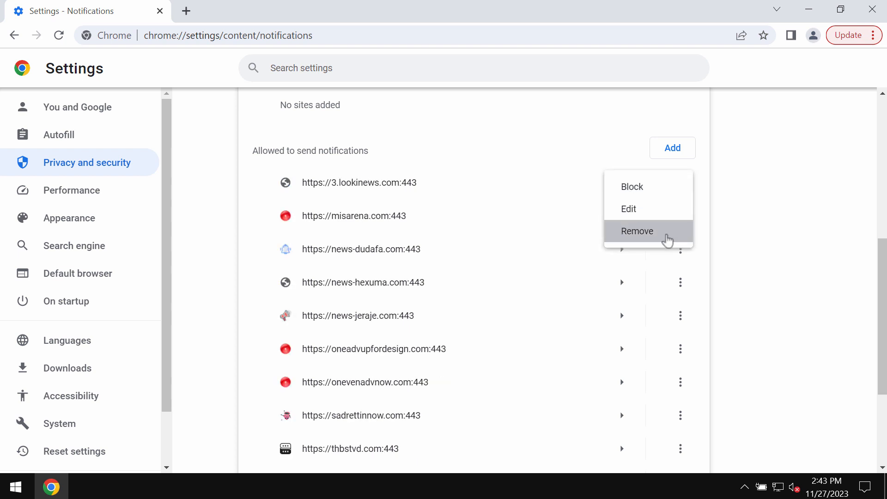
click(635, 231)
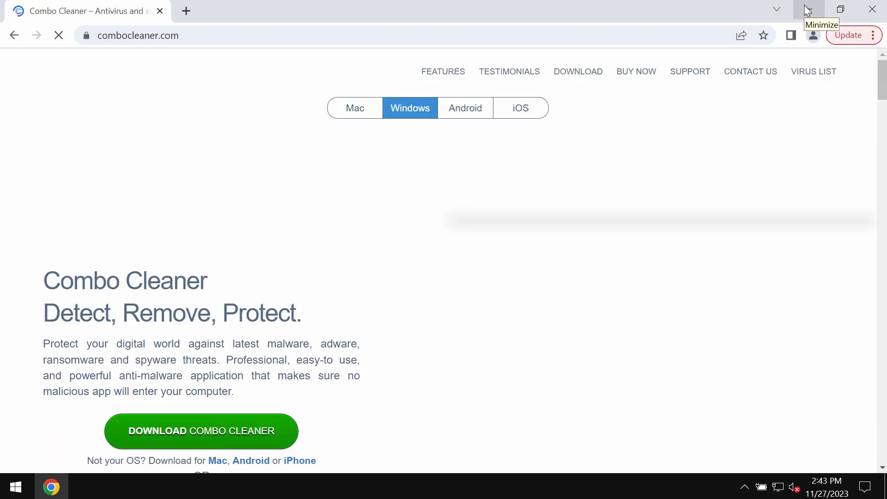
Minimize the browser to reach the desktop for Combo Cleaner.
click(810, 9)
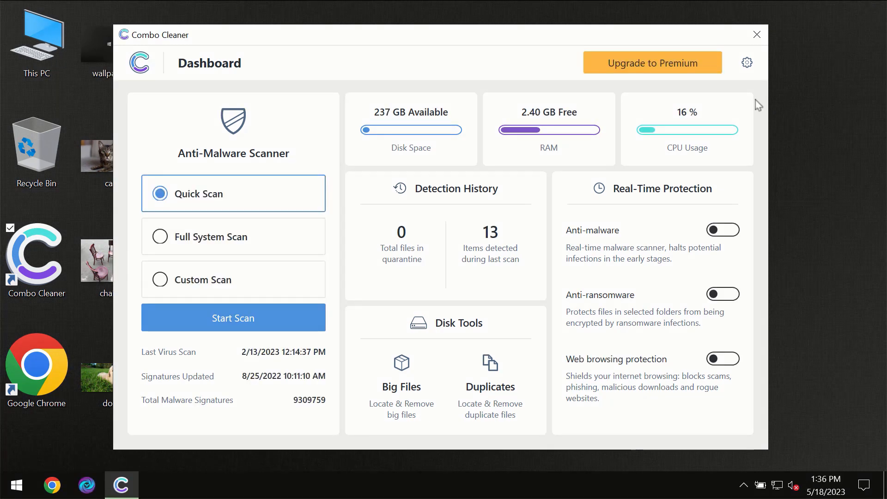
mouse_move(588, 94)
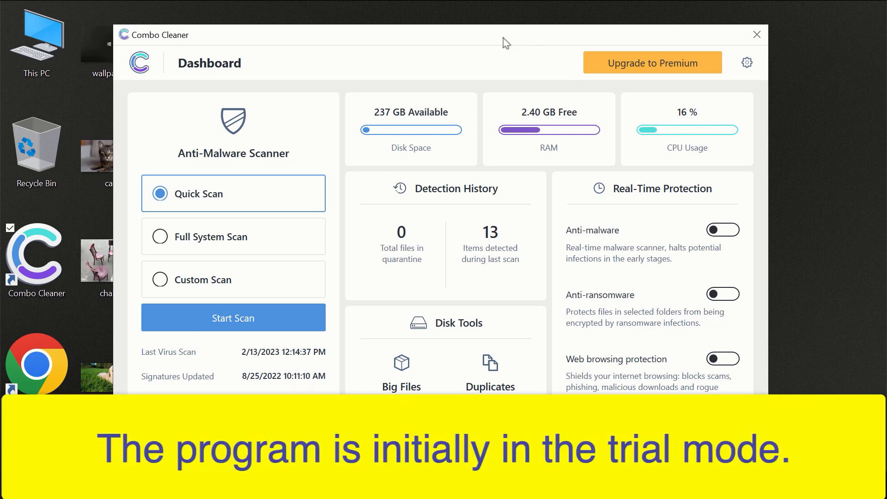
mouse_move(477, 43)
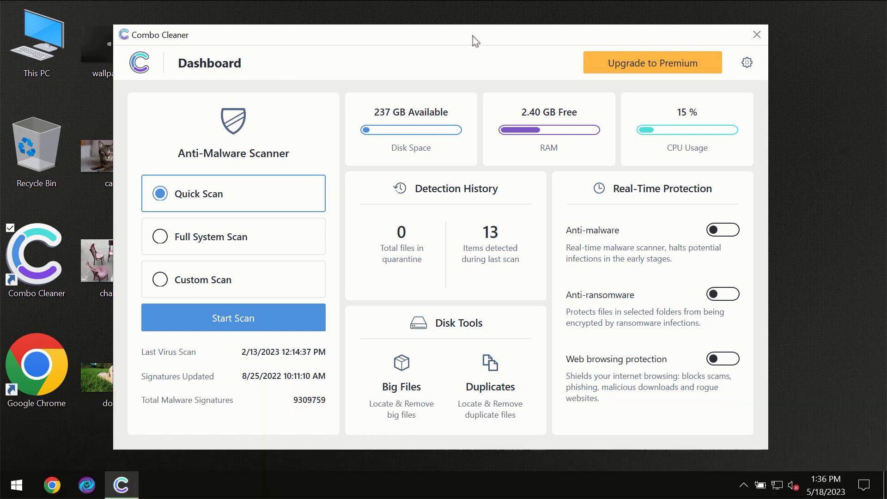
mouse_move(221, 198)
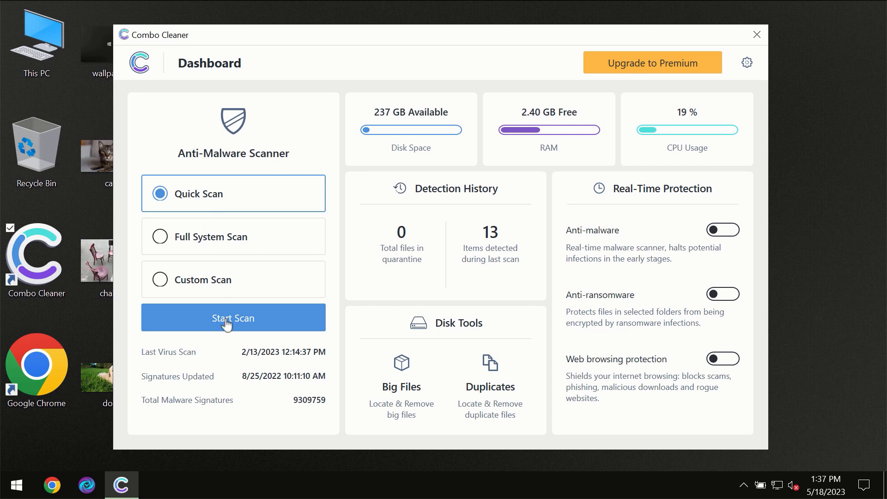
Start the Quick Scan from the Combo Cleaner dashboard.
click(233, 317)
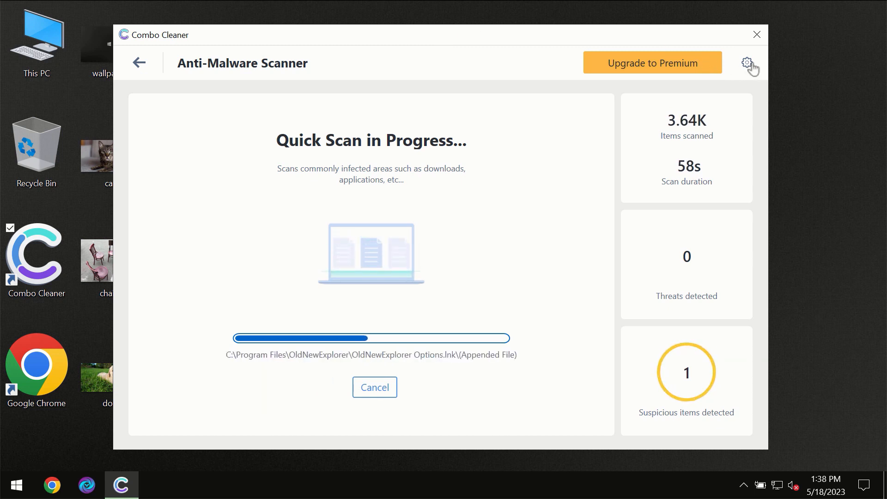
Review the general and Anti-Ransomware settings, then go back to the dashboard.
click(747, 61)
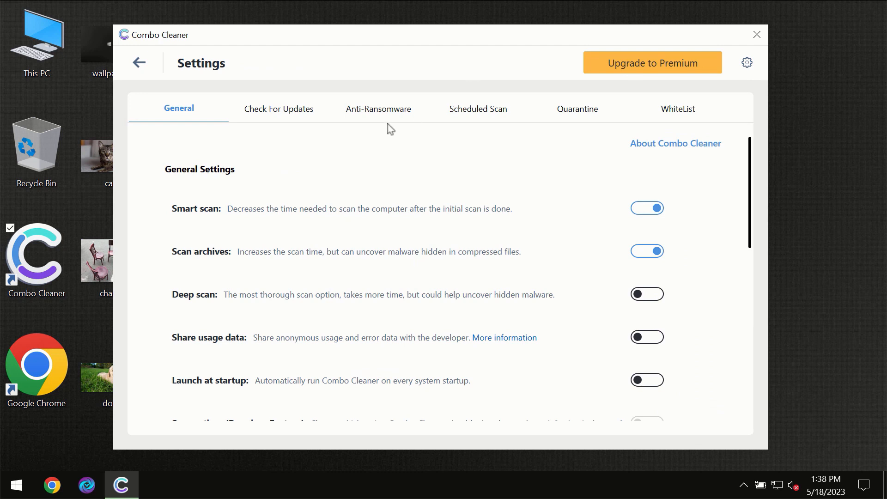
mouse_move(373, 117)
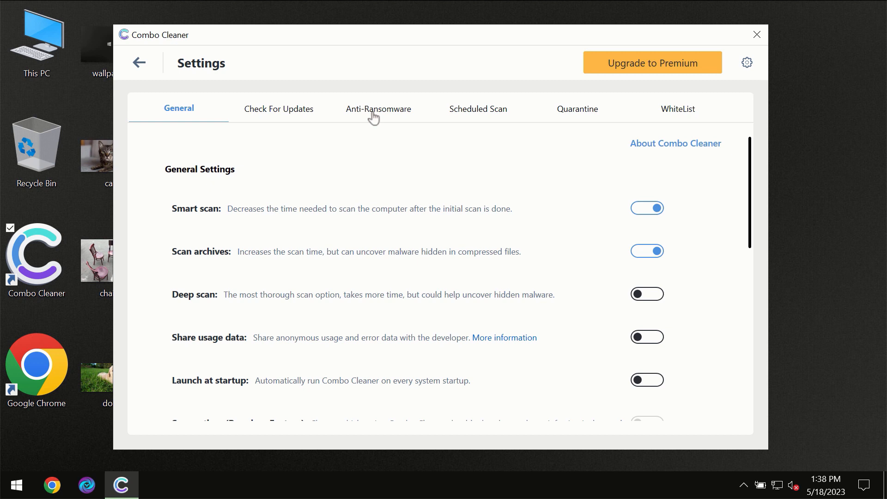
click(378, 109)
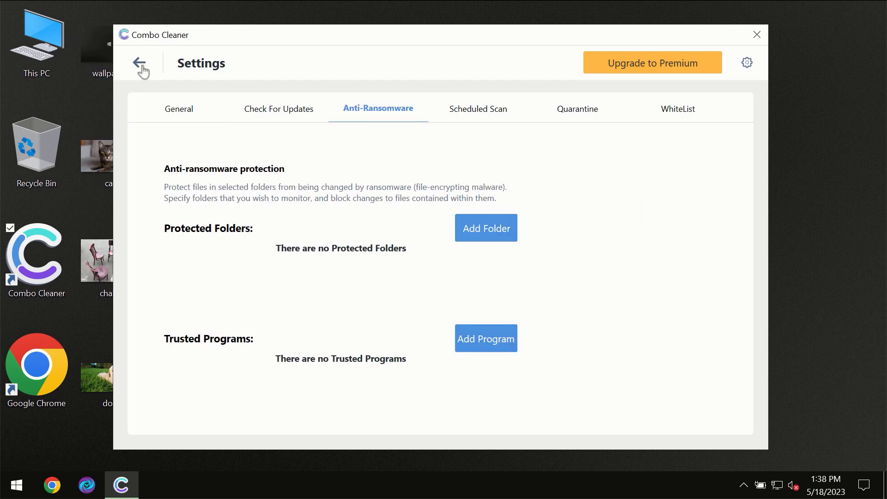
click(140, 68)
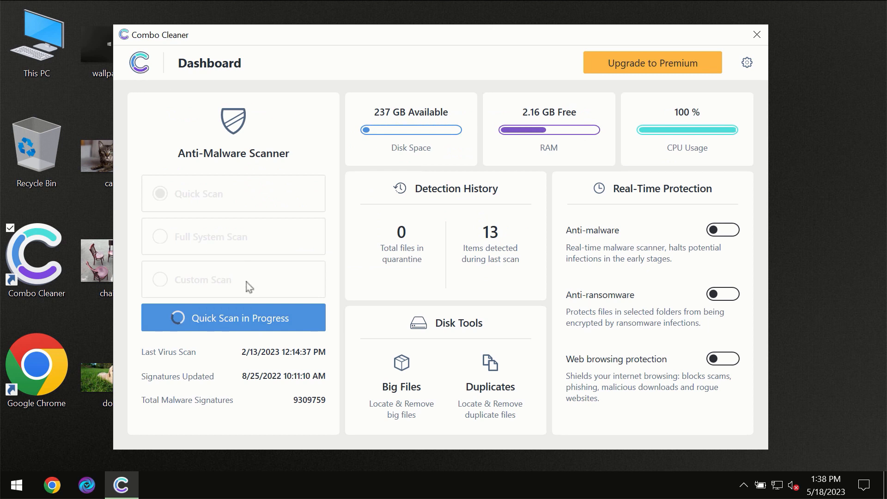
View the quick scan finishing with one spam adware item, then bring up the Upgrade to Premium page.
click(233, 317)
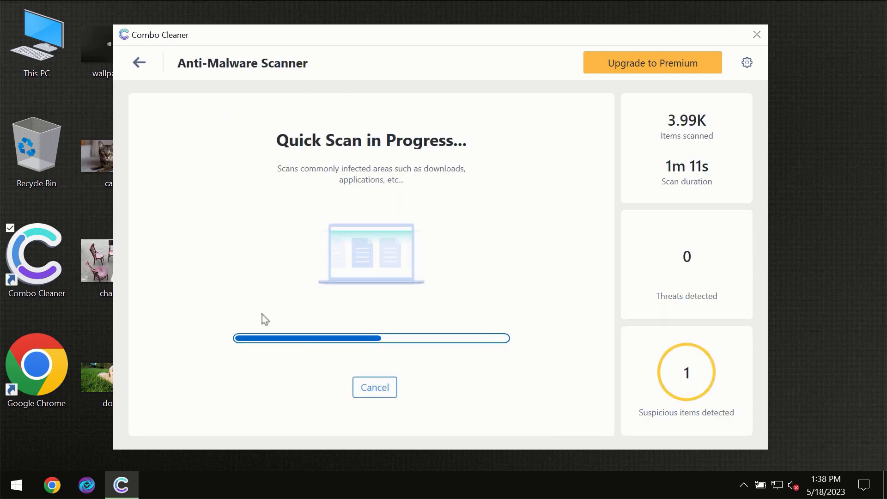
mouse_move(437, 183)
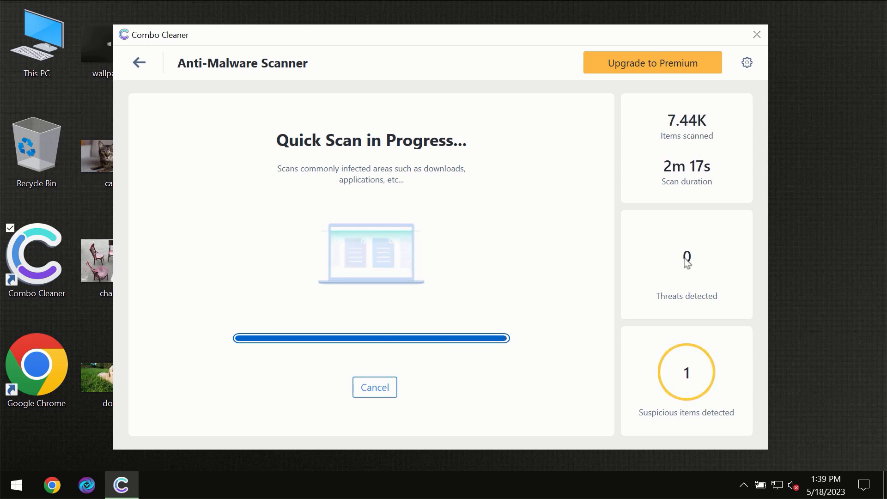
mouse_move(652, 251)
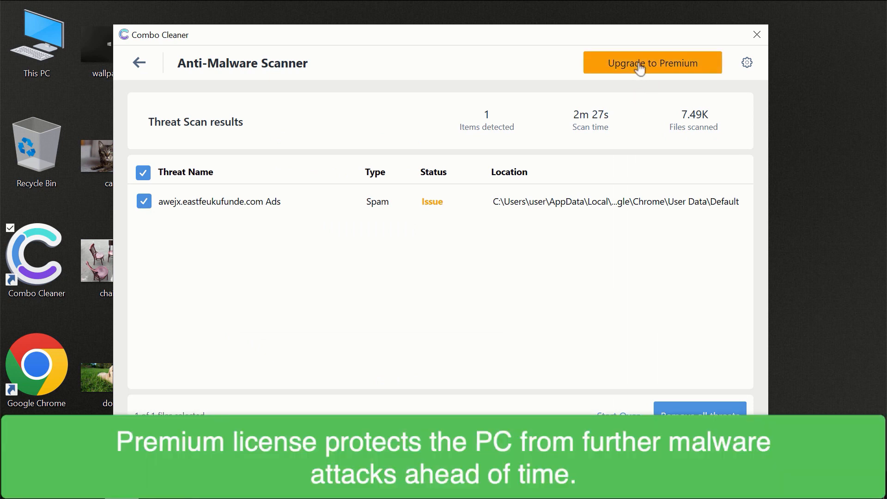
click(651, 63)
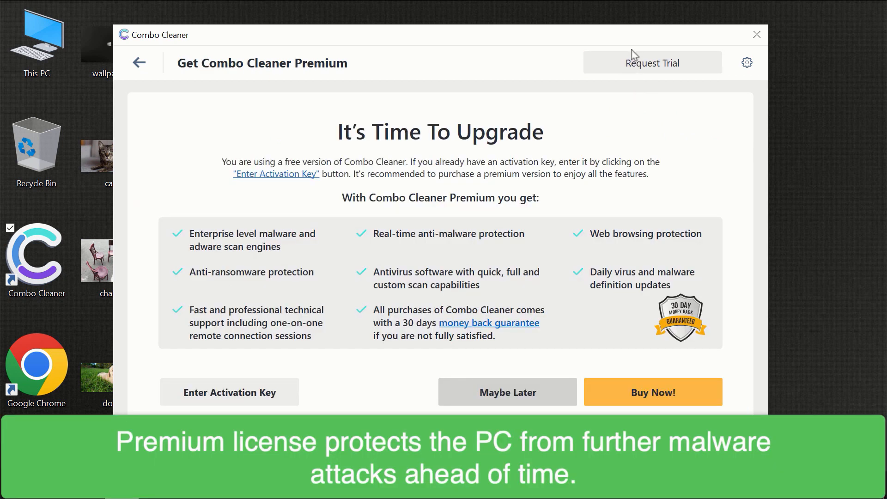